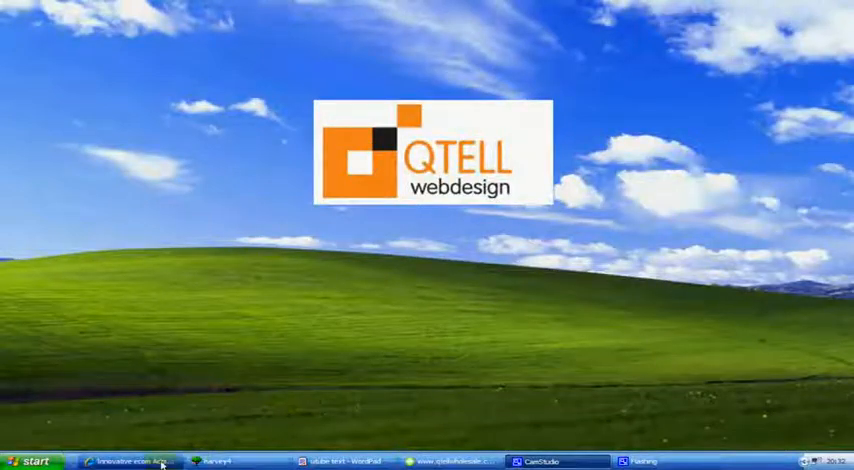
Bring up the administrator area and go to the Order/Cart Settings page under Cart Settings
{"action": "left_click", "coordinate": [136, 460]}
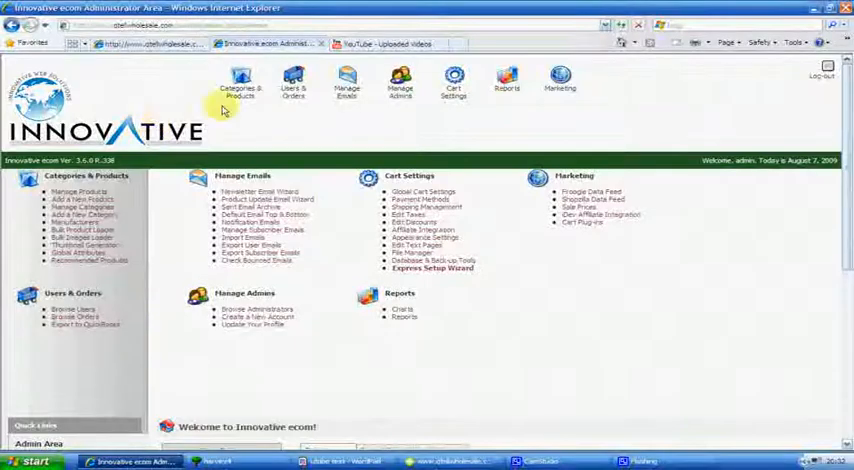
{"action": "mouse_move", "coordinate": [262, 110]}
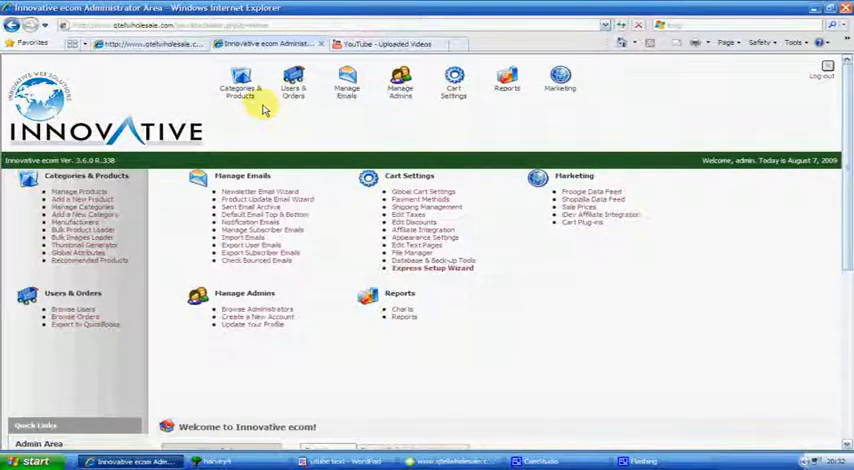
{"action": "left_click", "coordinate": [454, 82]}
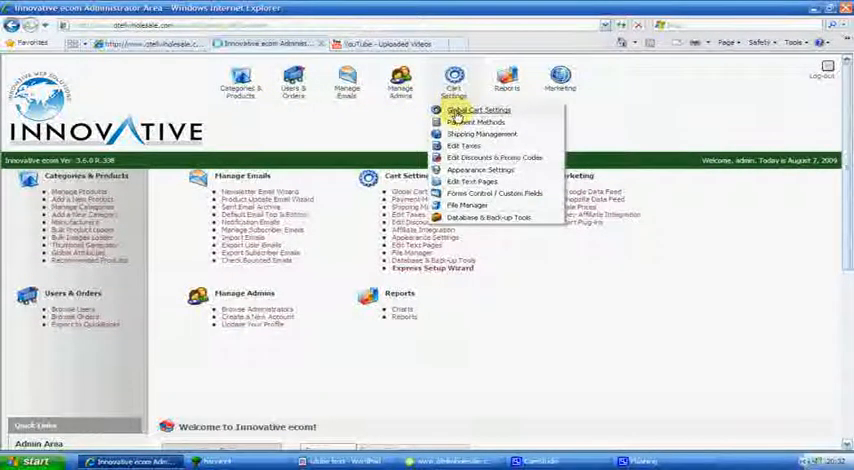
{"action": "left_click", "coordinate": [478, 108]}
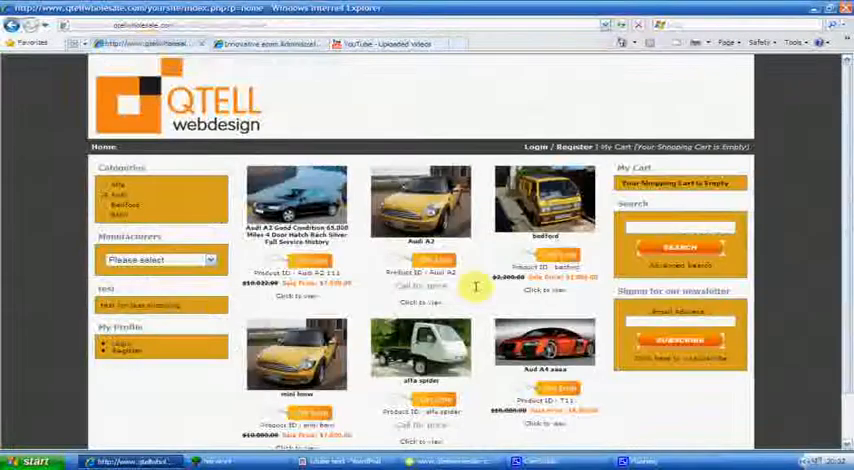
{"action": "mouse_move", "coordinate": [330, 288]}
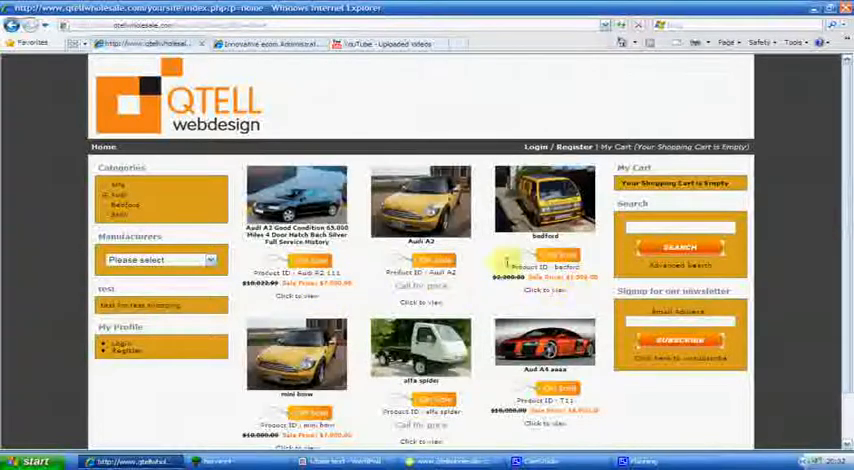
Return to Order/Cart Settings, adjust the price display option and save so the success message appears
{"action": "left_click", "coordinate": [264, 44]}
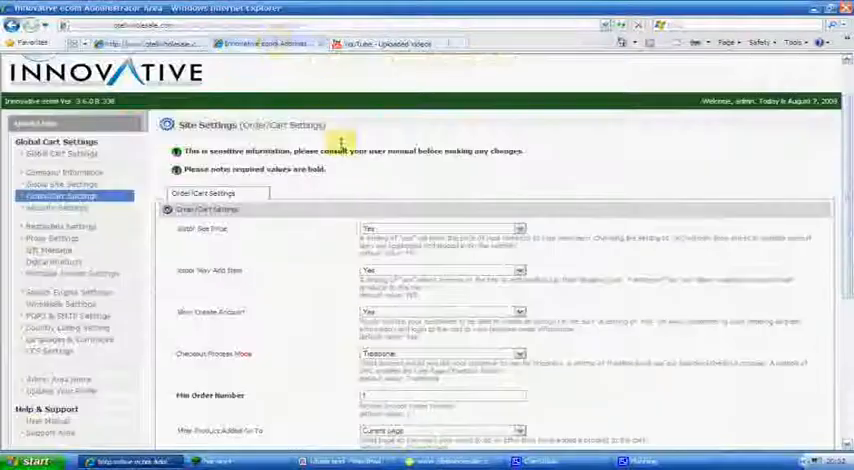
{"action": "left_click", "coordinate": [520, 228]}
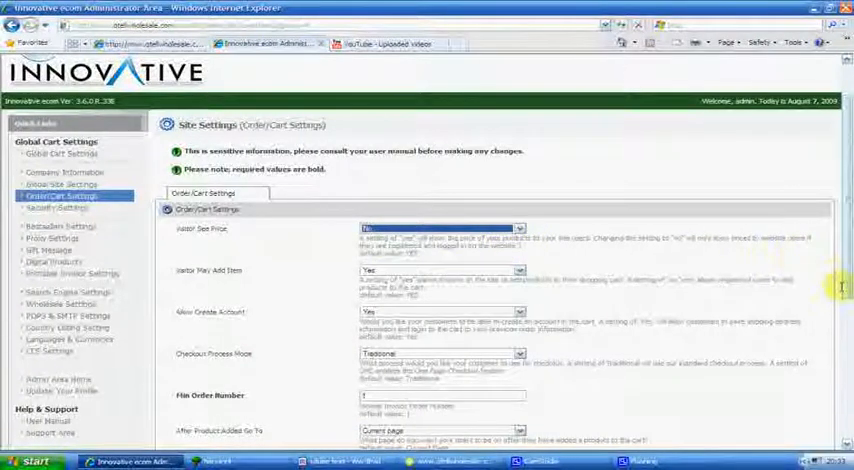
{"action": "scroll", "scroll_direction": "down", "scroll_amount": 3}
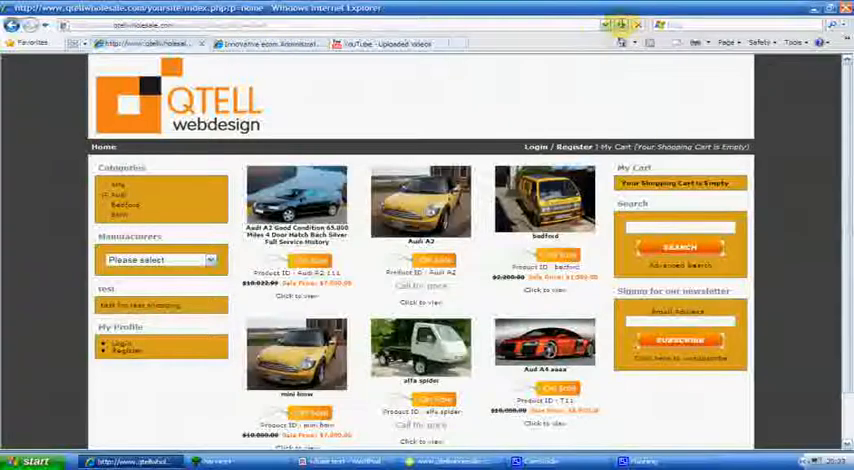
{"action": "mouse_move", "coordinate": [612, 100]}
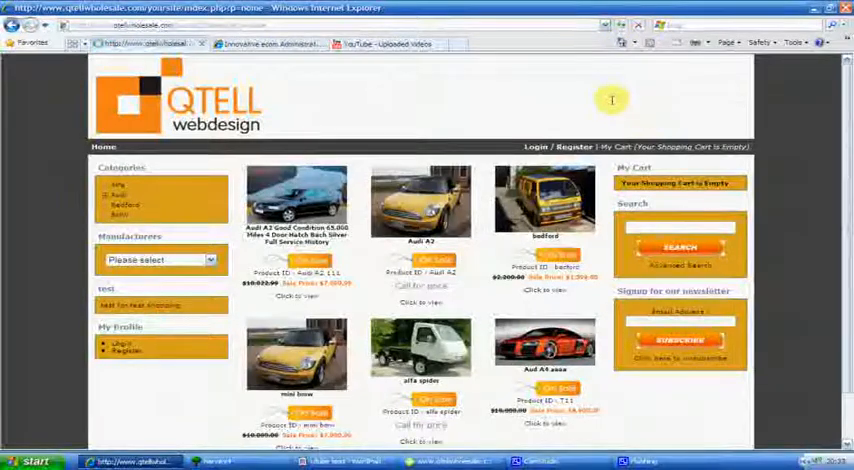
{"action": "mouse_move", "coordinate": [610, 96]}
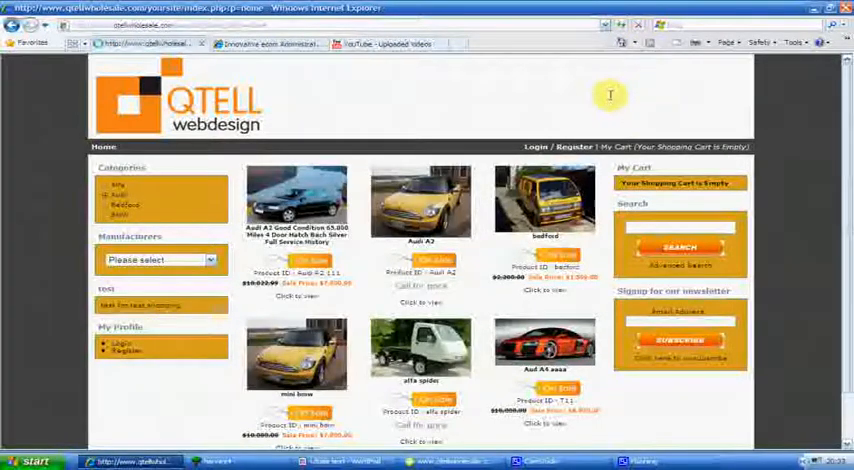
{"action": "mouse_move", "coordinate": [684, 126]}
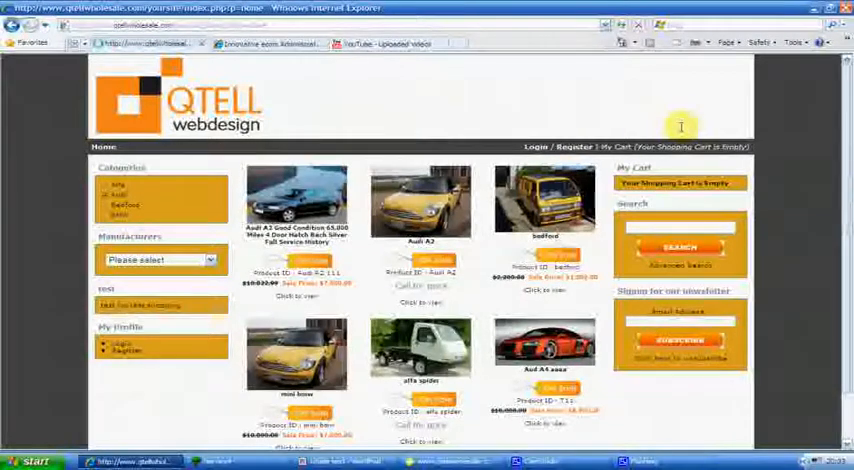
{"action": "mouse_move", "coordinate": [472, 260]}
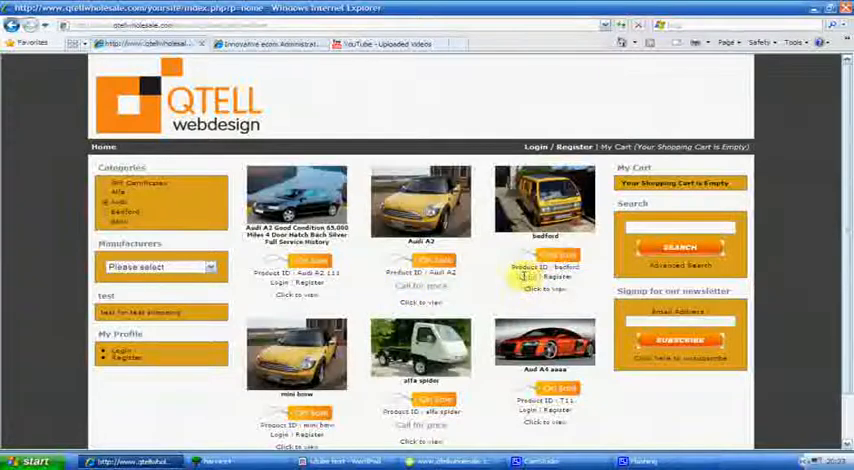
{"action": "scroll", "scroll_direction": "down", "scroll_amount": 3}
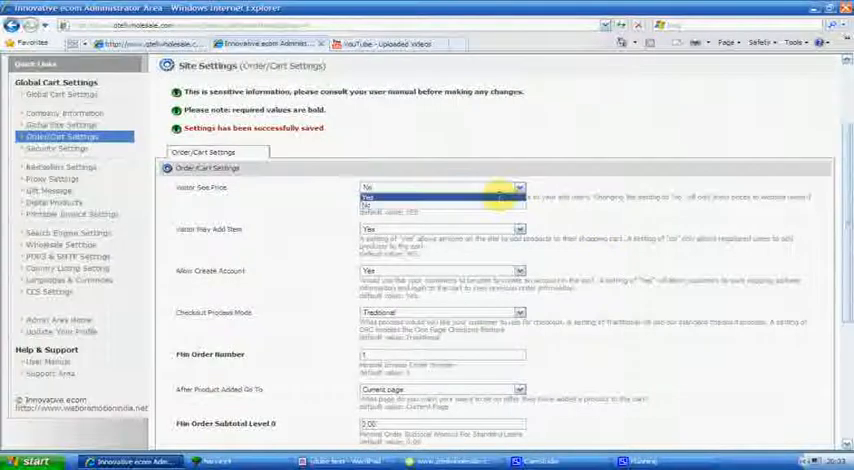
{"action": "left_click", "coordinate": [440, 204]}
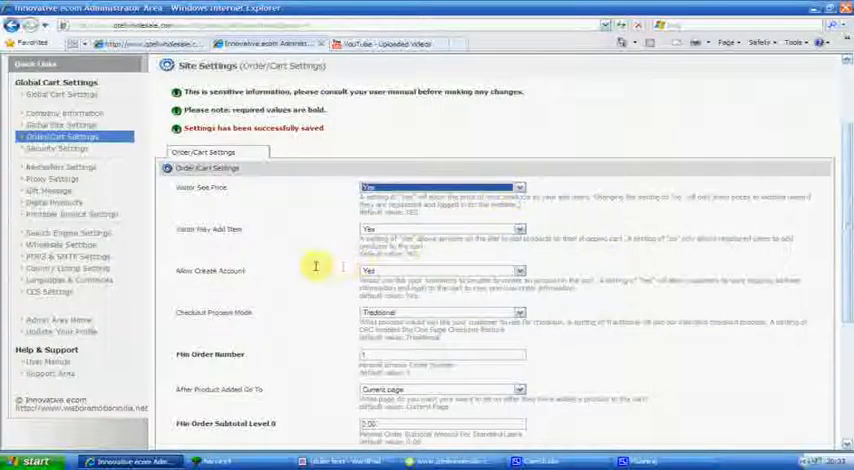
{"action": "mouse_move", "coordinate": [192, 232]}
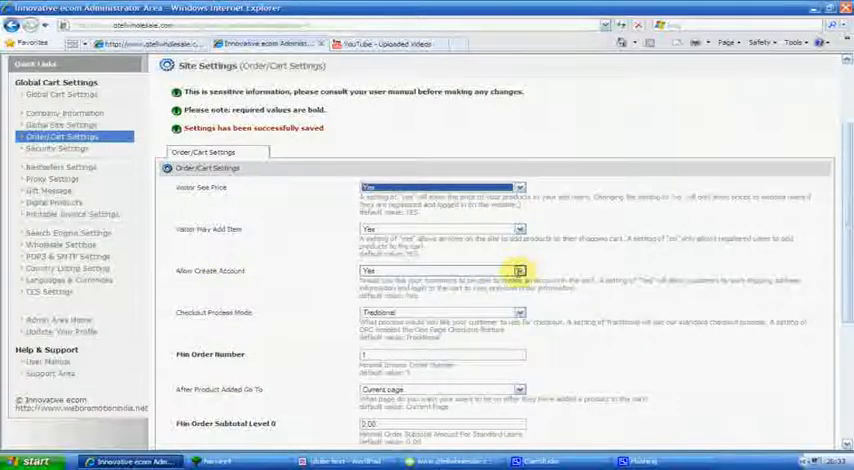
{"action": "left_click", "coordinate": [518, 272]}
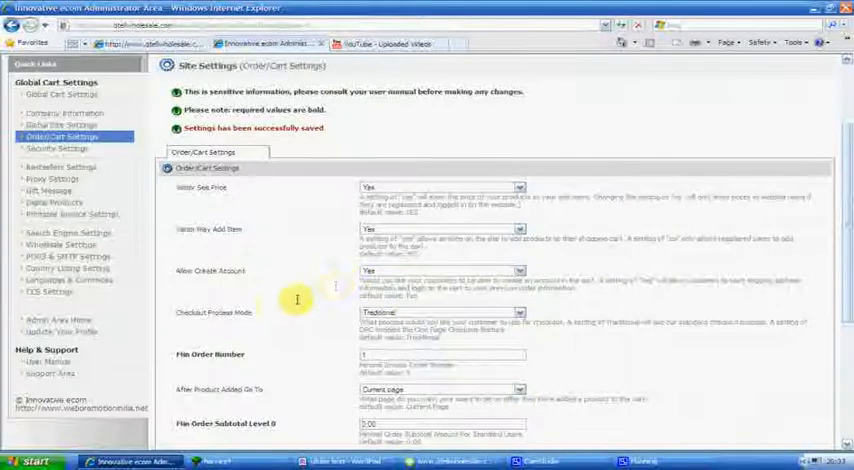
{"action": "mouse_move", "coordinate": [568, 312]}
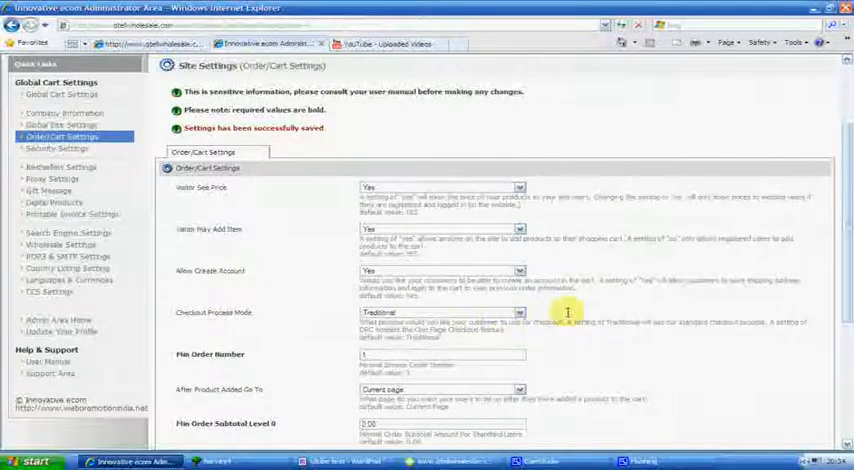
{"action": "scroll", "scroll_direction": "down", "scroll_amount": 3}
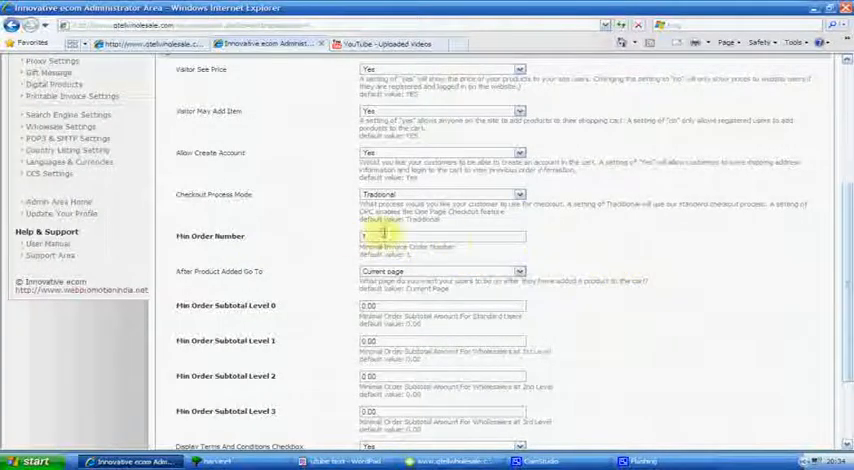
{"action": "mouse_move", "coordinate": [664, 298]}
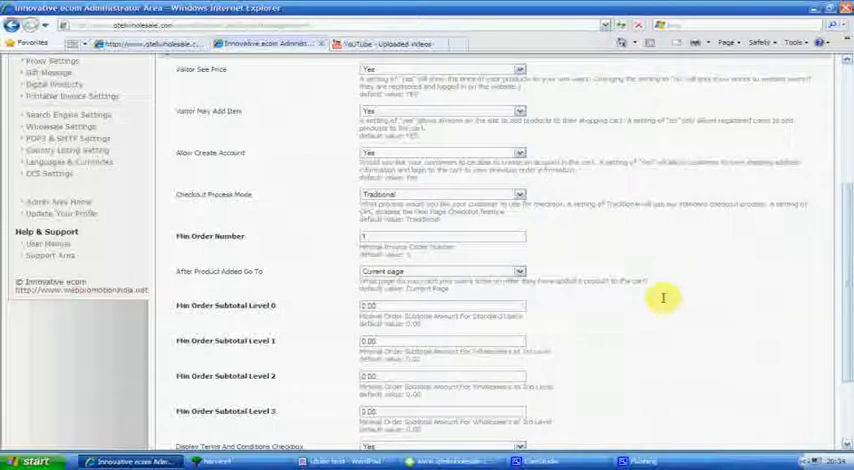
{"action": "mouse_move", "coordinate": [652, 256]}
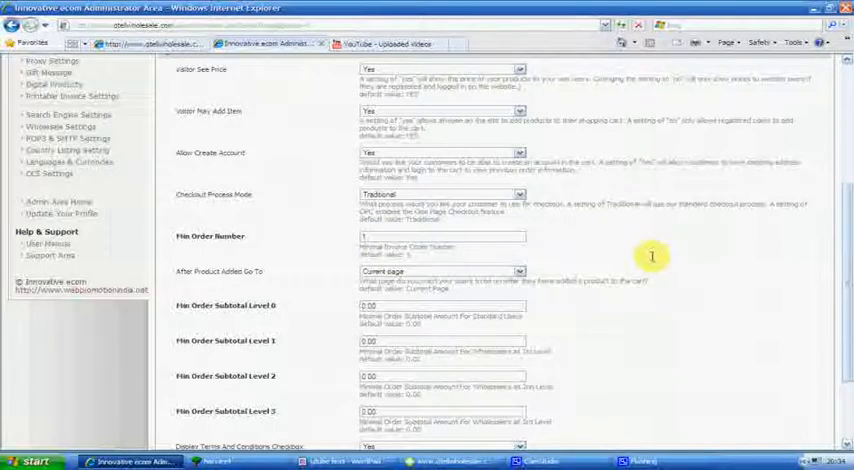
{"action": "mouse_move", "coordinate": [220, 280]}
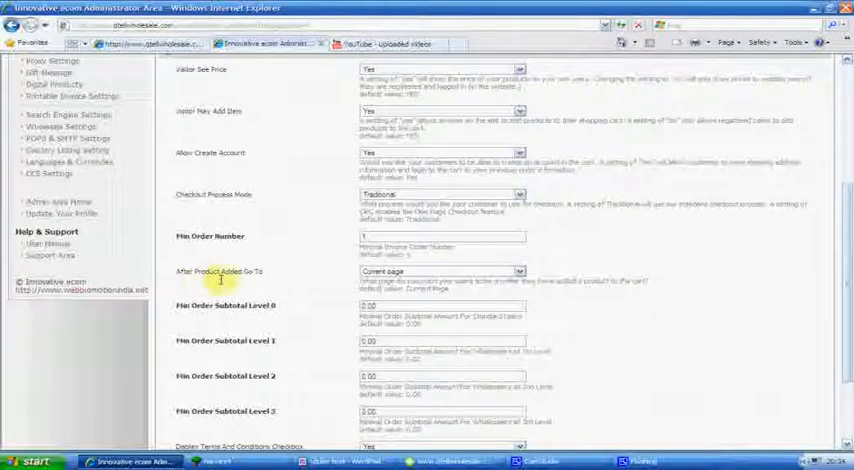
{"action": "mouse_move", "coordinate": [450, 276]}
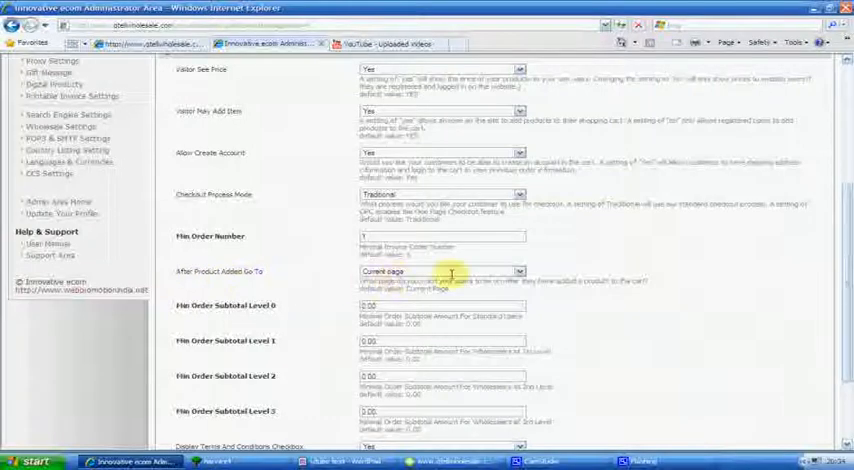
{"action": "left_click", "coordinate": [516, 272]}
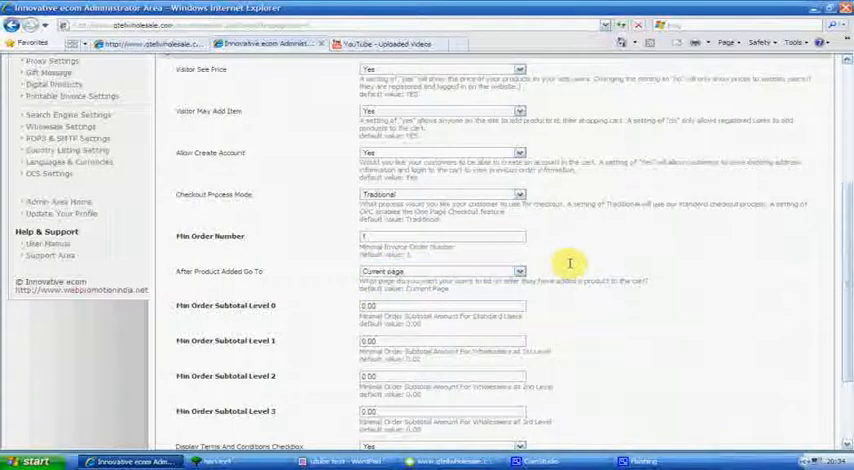
Set Enable Wish List to Yes and save the Order/Cart settings
{"action": "scroll", "scroll_direction": "down", "scroll_amount": 3}
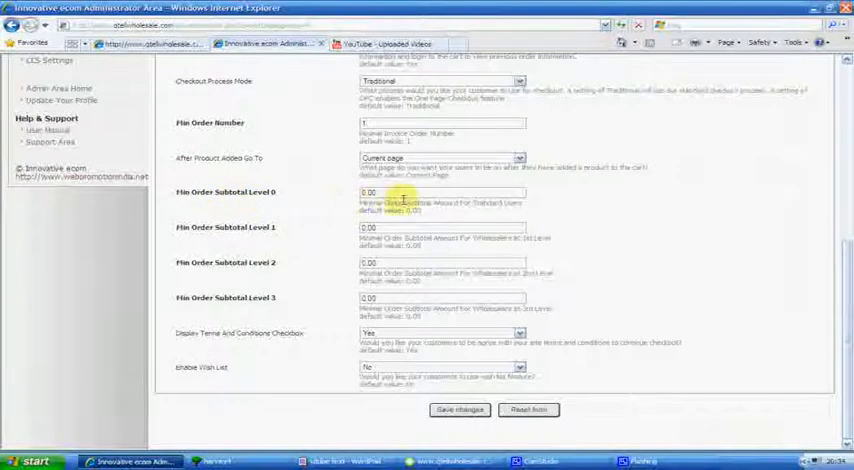
{"action": "mouse_move", "coordinate": [292, 260]}
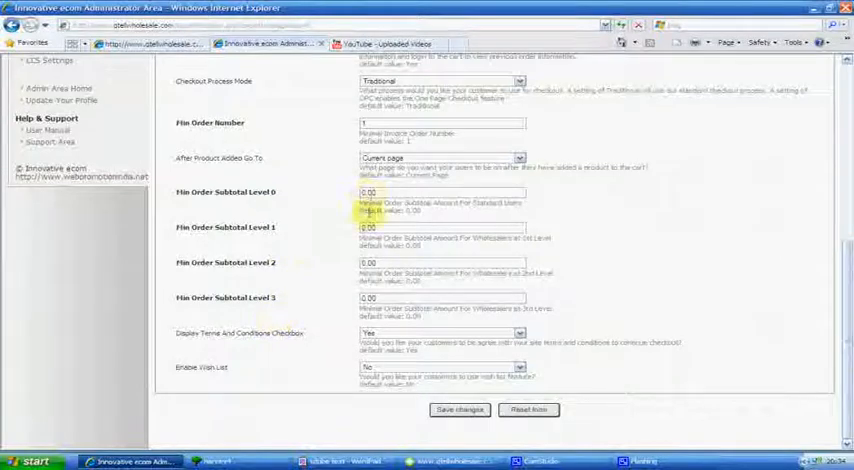
{"action": "mouse_move", "coordinate": [312, 284]}
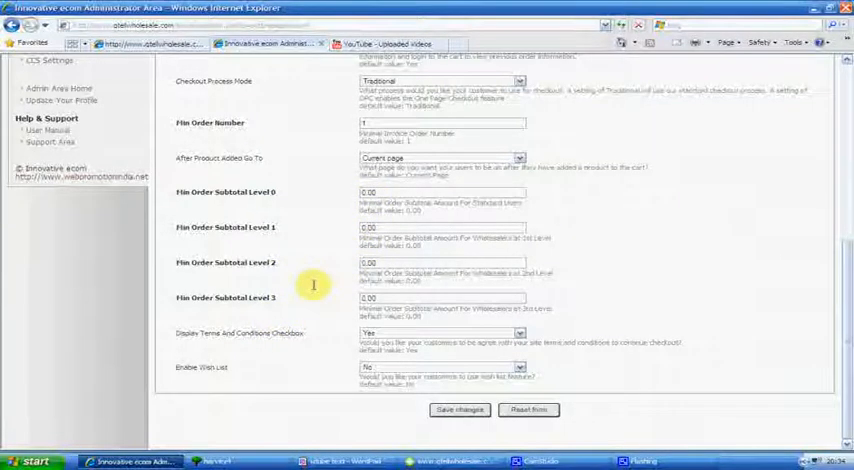
{"action": "mouse_move", "coordinate": [248, 344]}
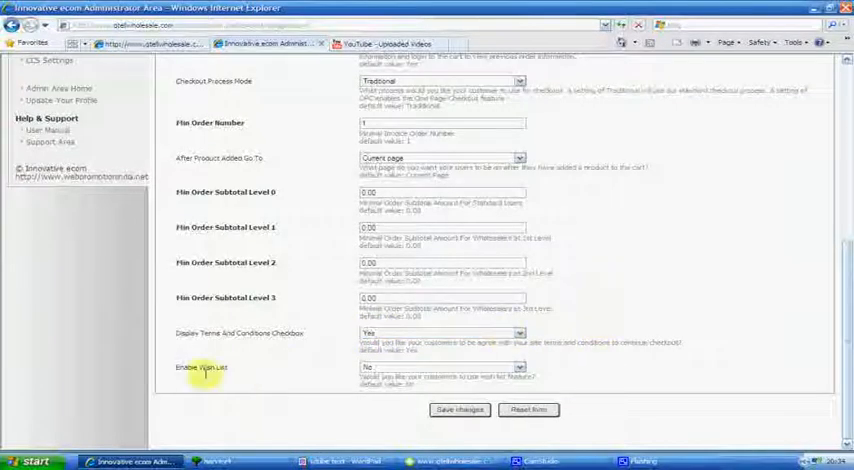
{"action": "mouse_move", "coordinate": [256, 348]}
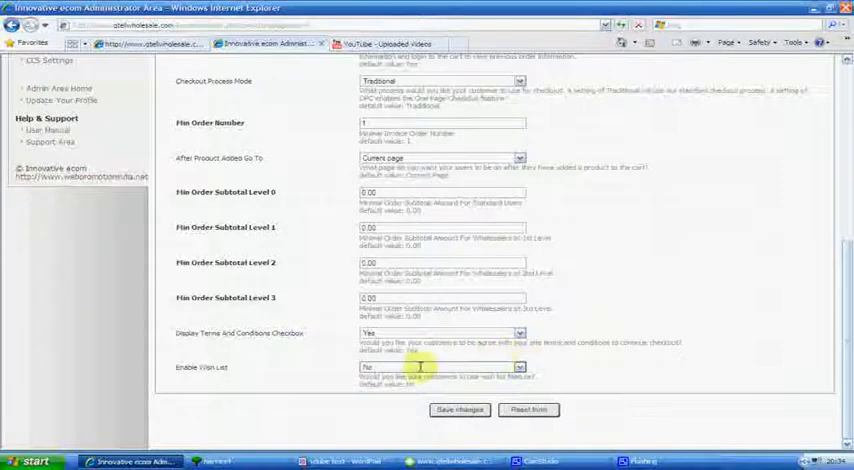
{"action": "left_click", "coordinate": [520, 368]}
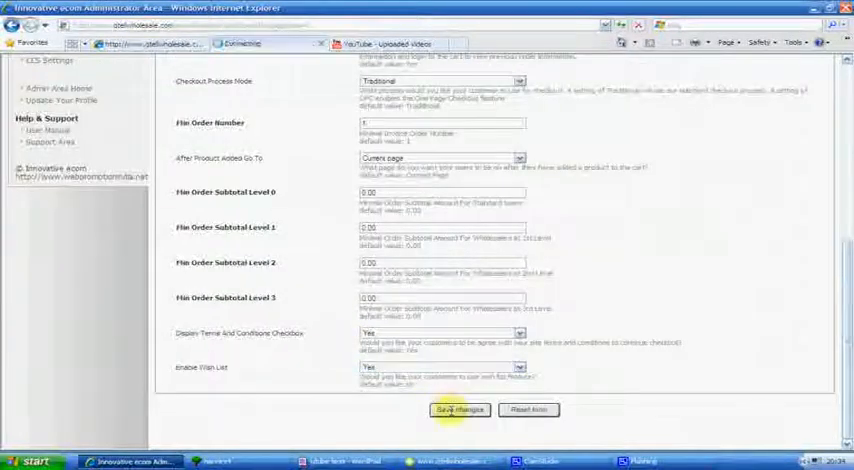
{"action": "left_click", "coordinate": [460, 410]}
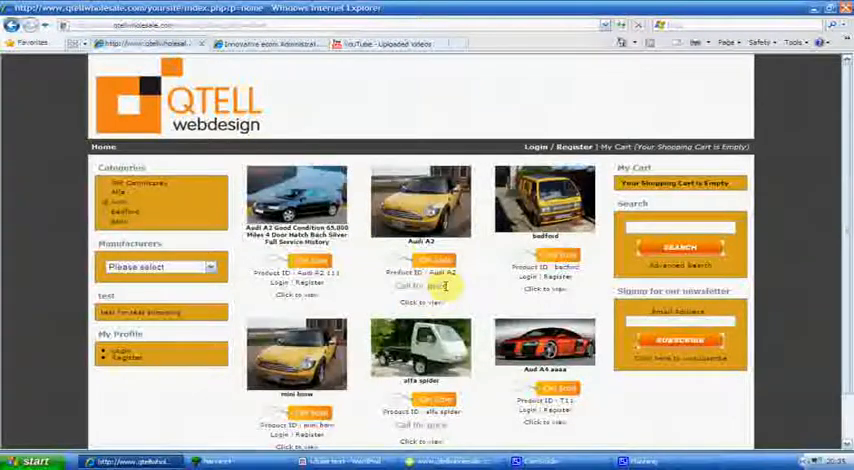
View the Audi A2 product page showing Add to Wish List, then return to the saved admin settings
{"action": "left_click", "coordinate": [620, 26]}
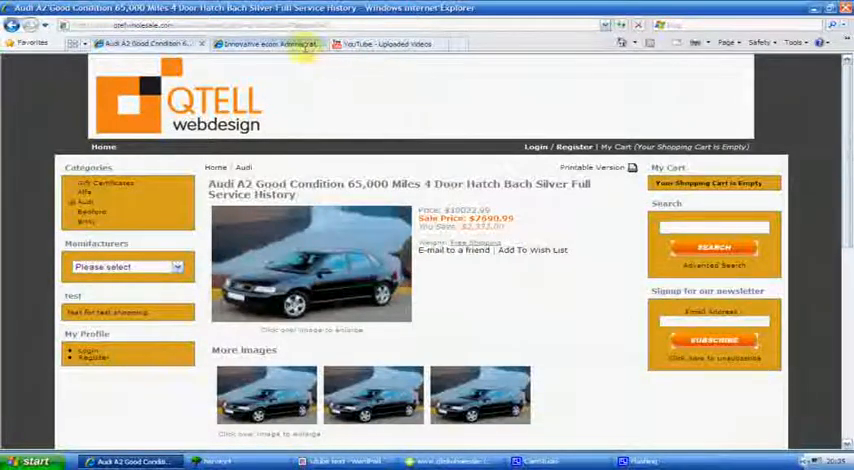
{"action": "left_click", "coordinate": [270, 44]}
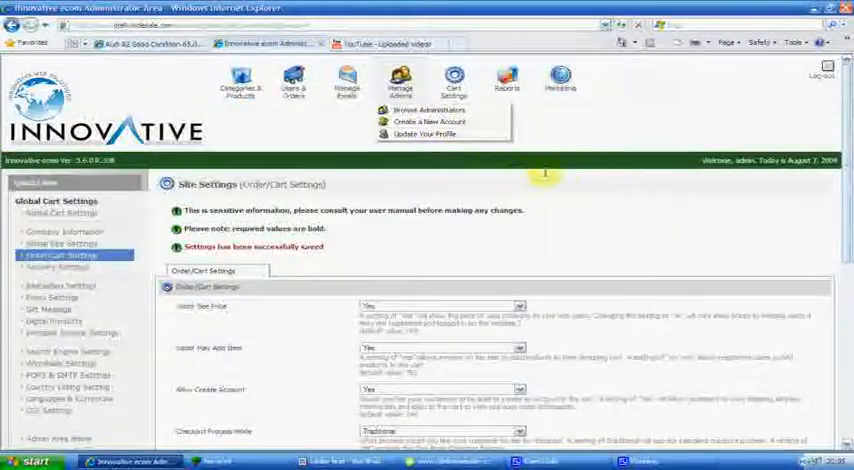